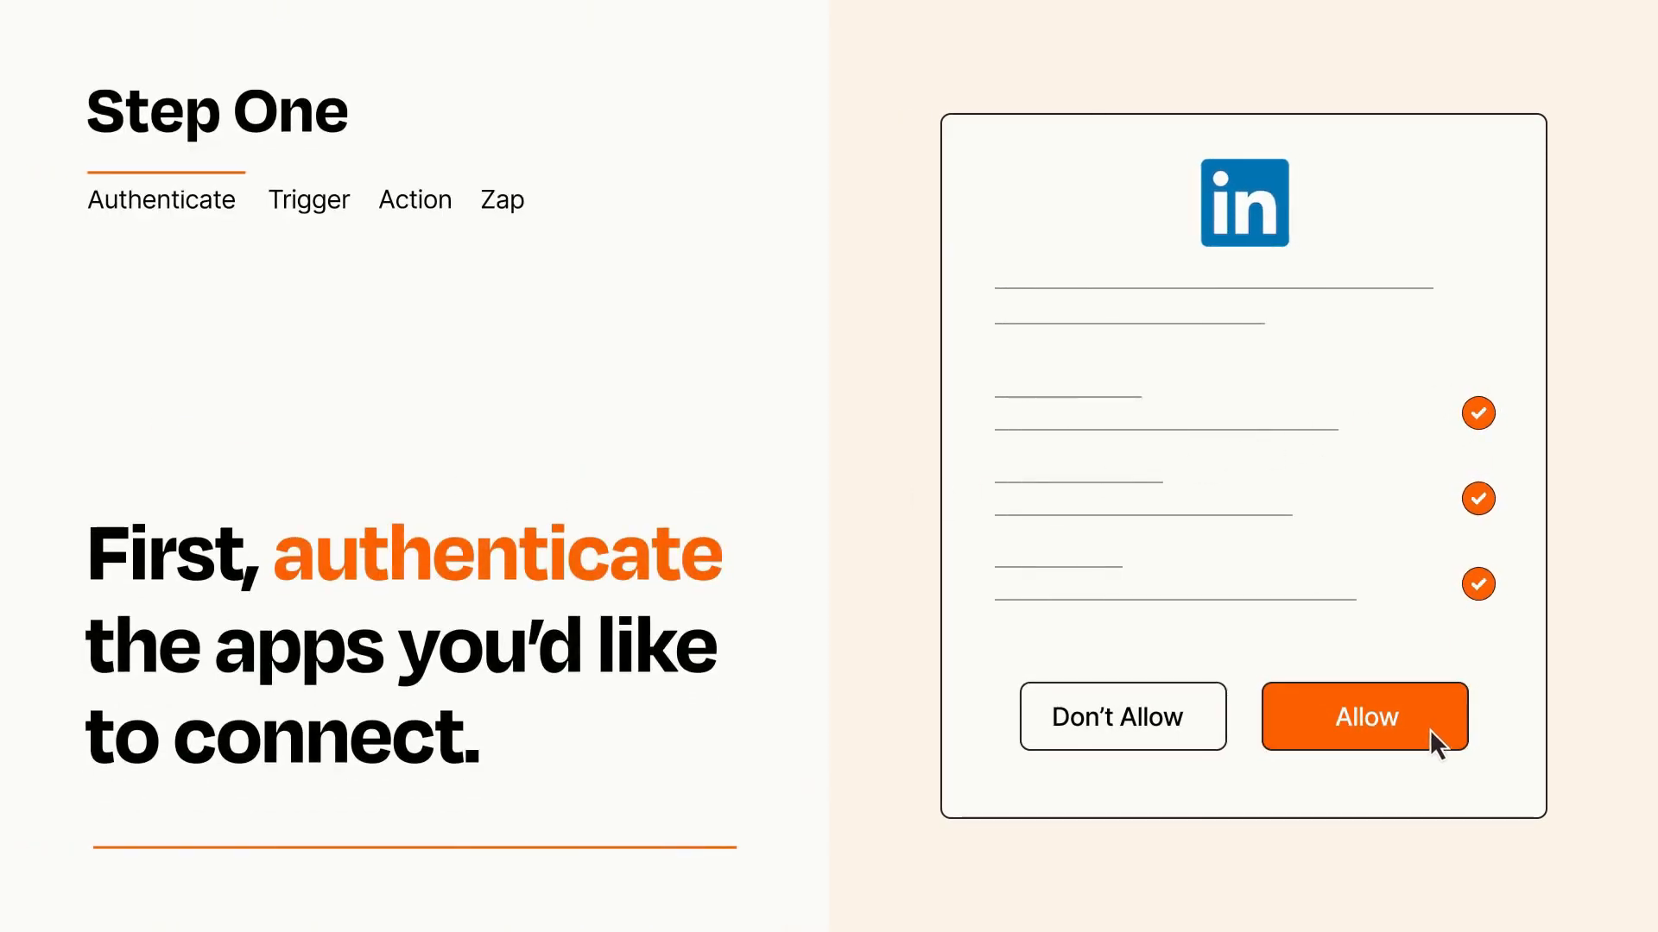
Allow Zapier access to the LinkedIn account and then the Zoho account
left_click(1364, 717)
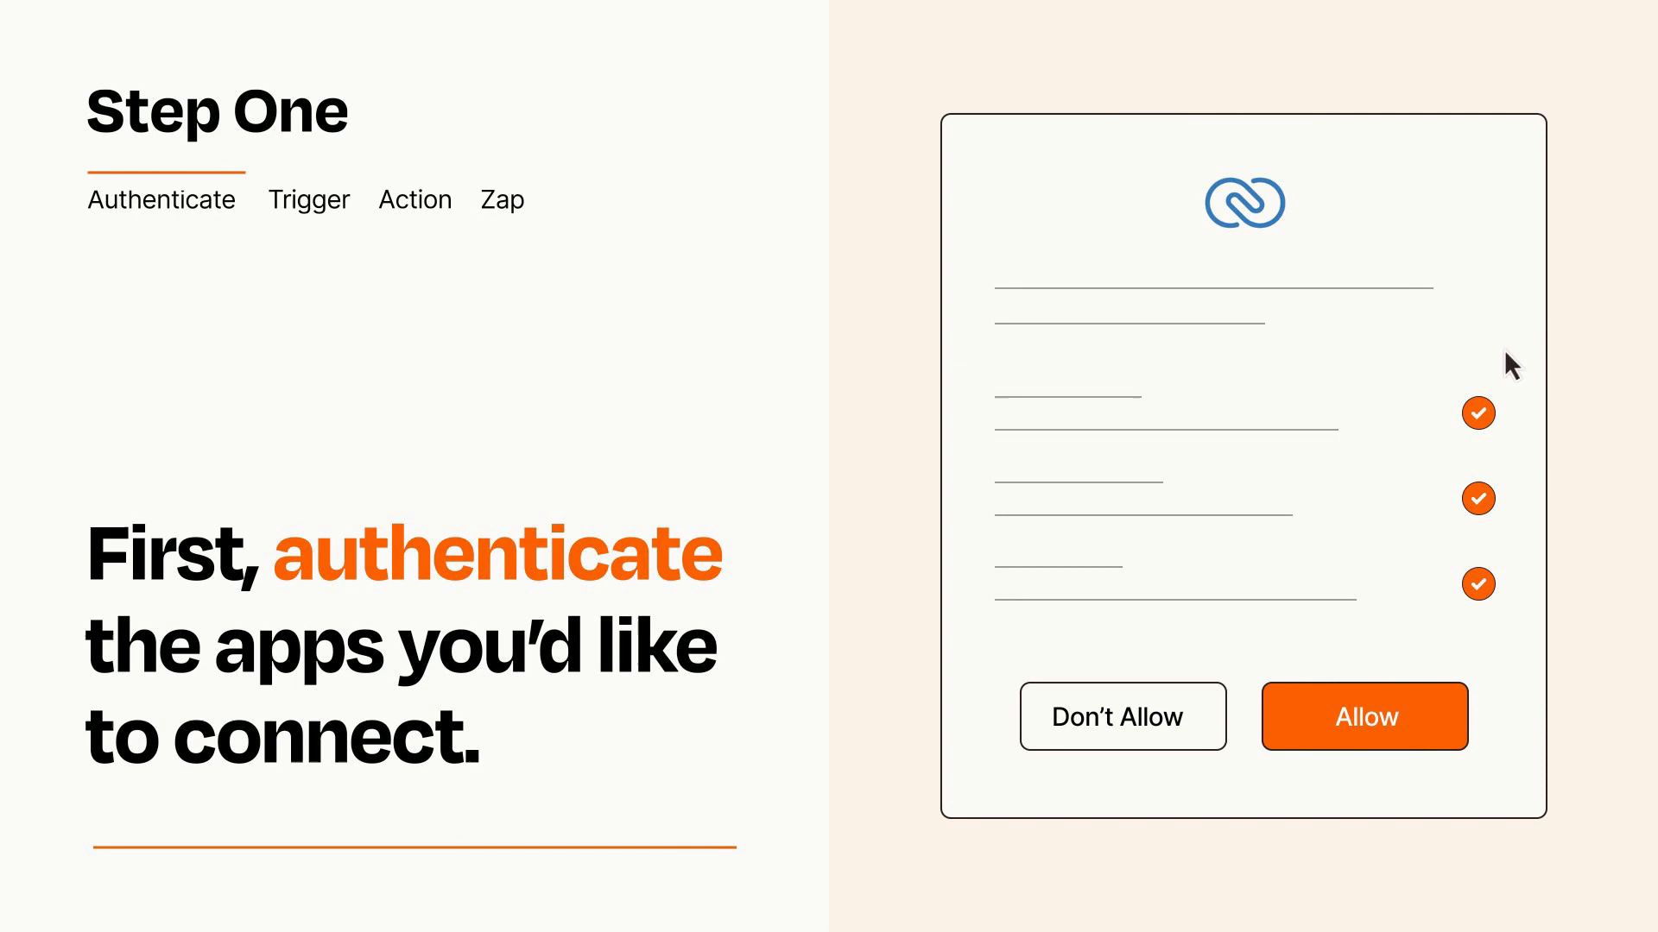
mouse_move(1459, 772)
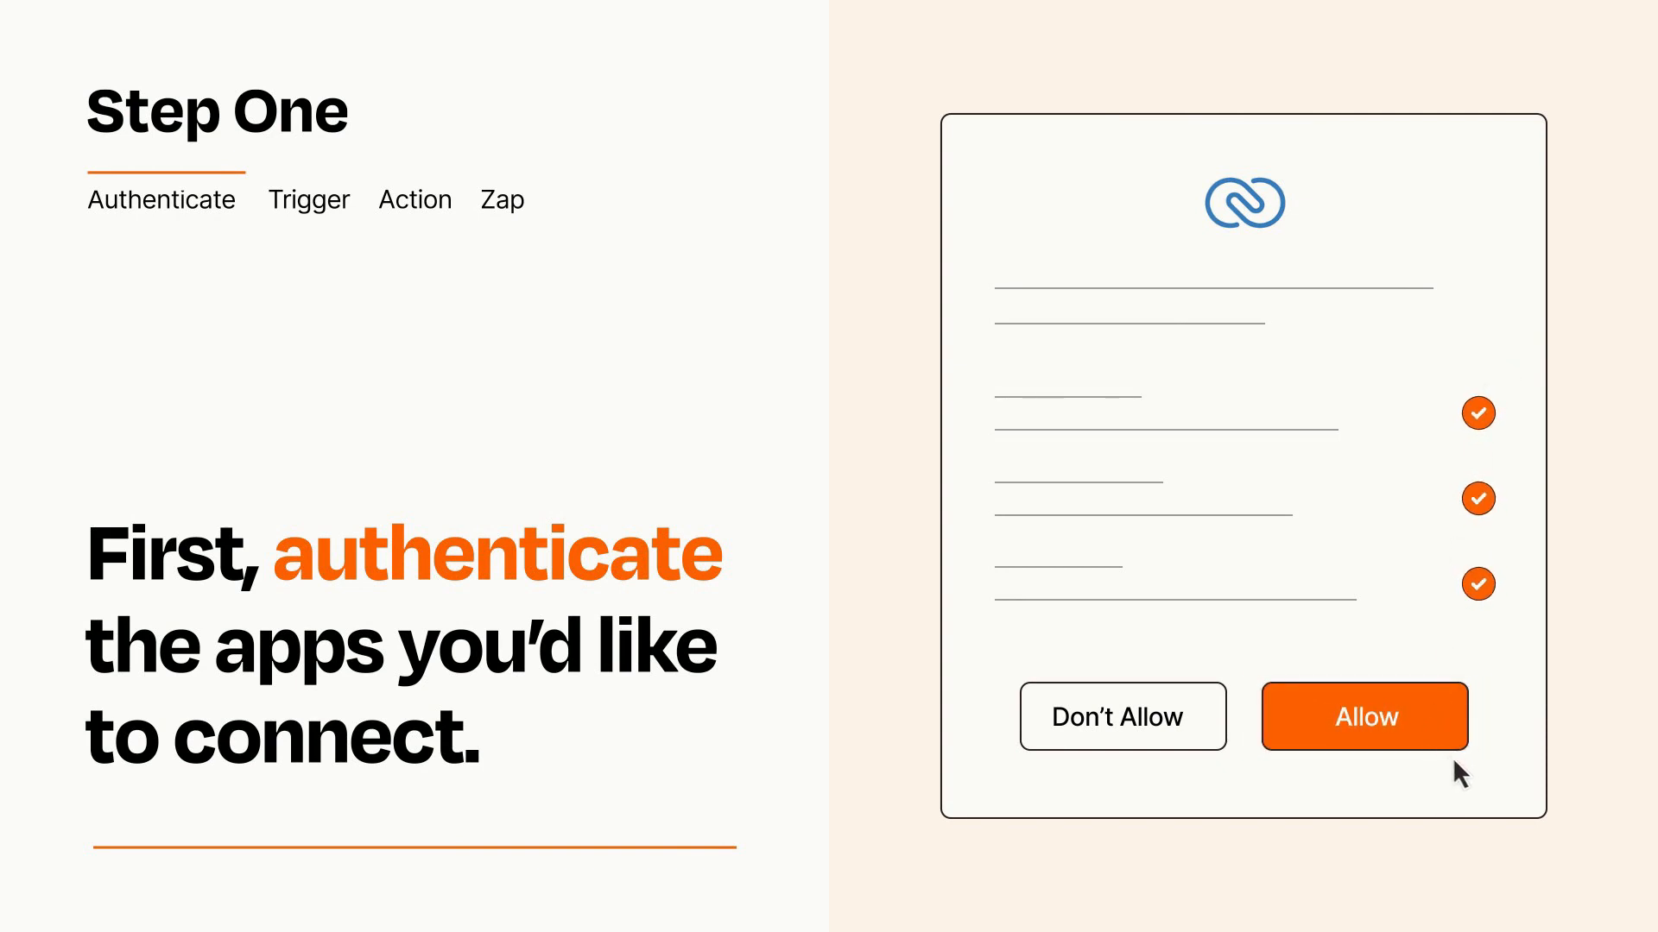
left_click(1364, 715)
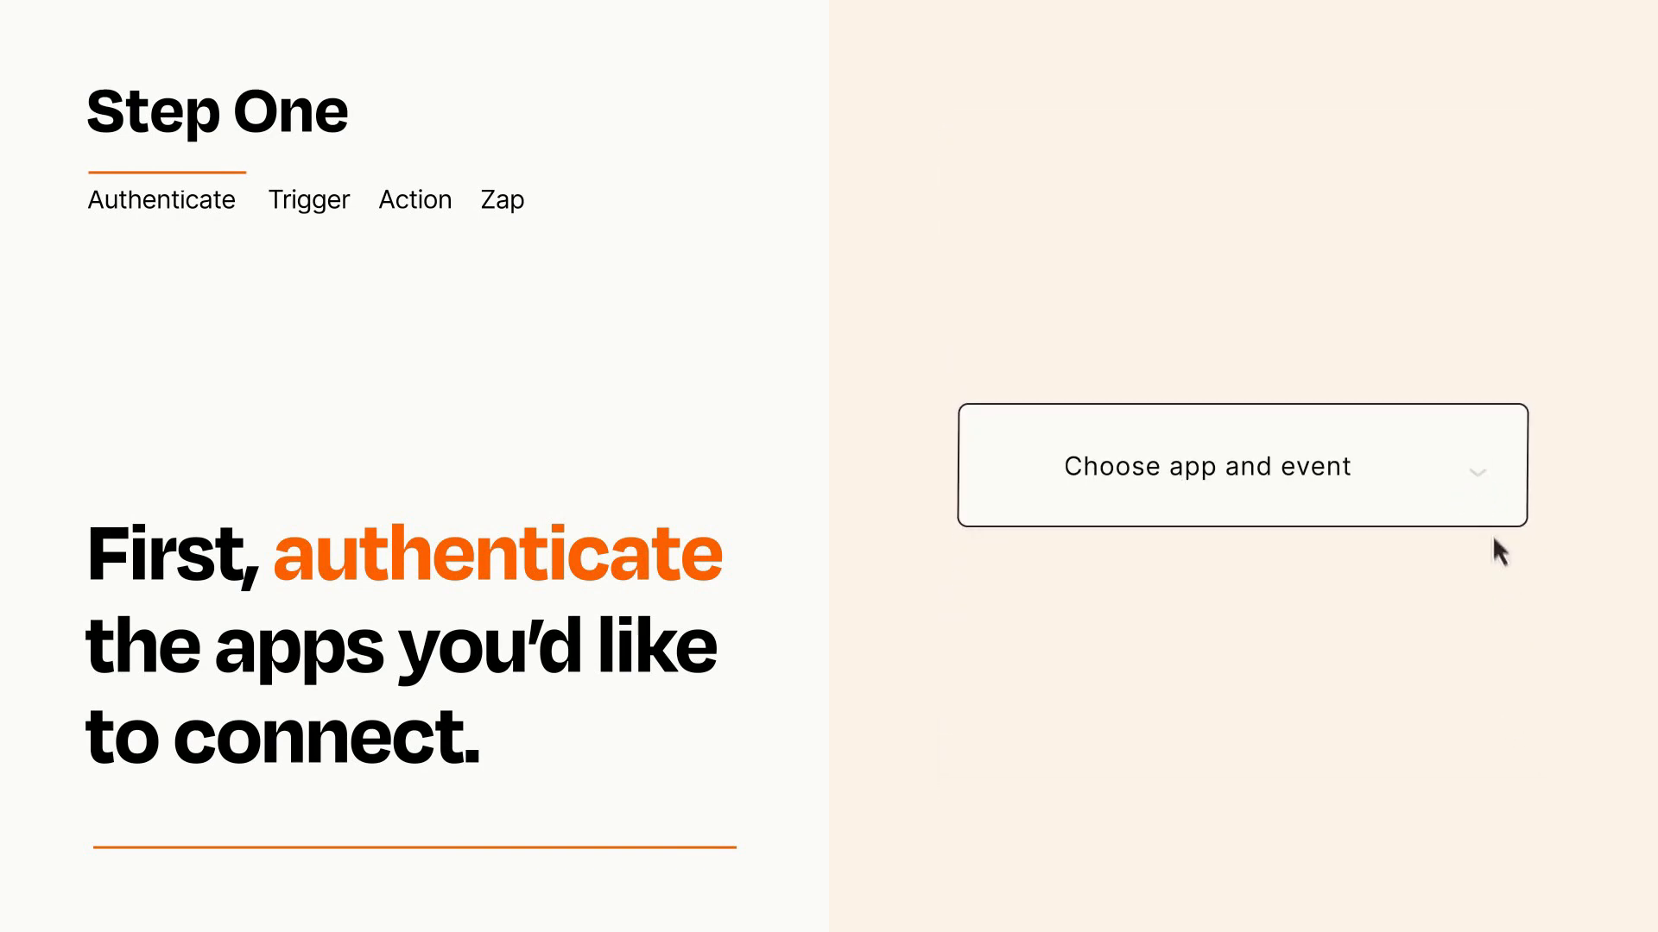
Select LinkedIn's New Lead Gen Form Response as trigger and move on to the action step
left_click(1241, 464)
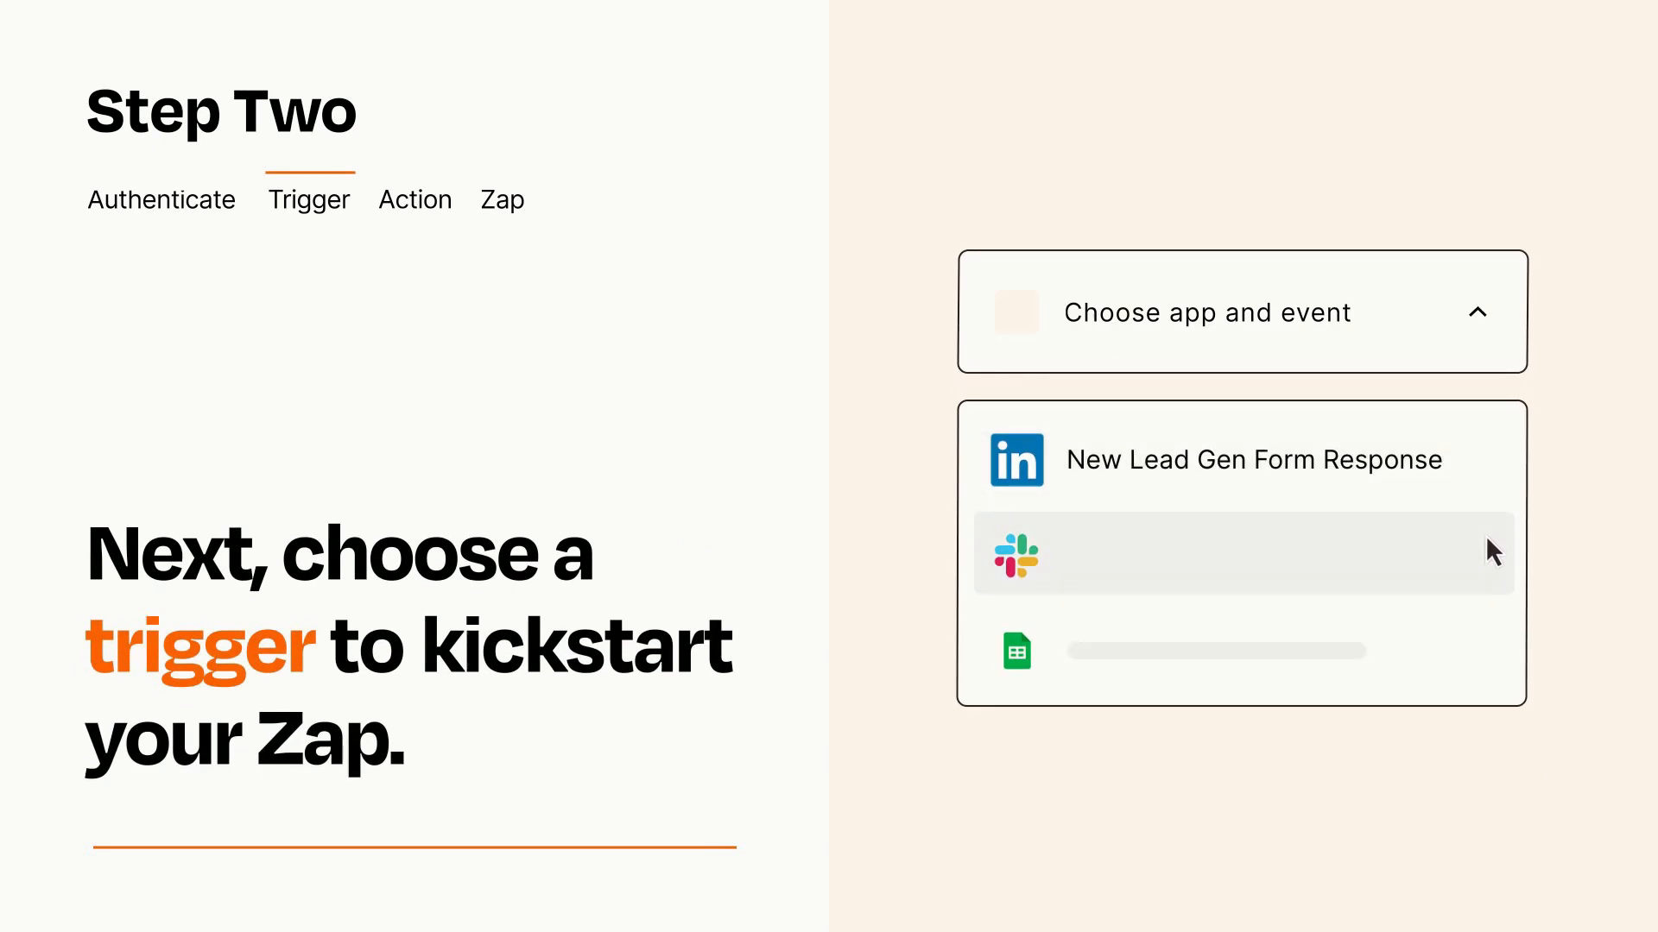
mouse_move(1490, 658)
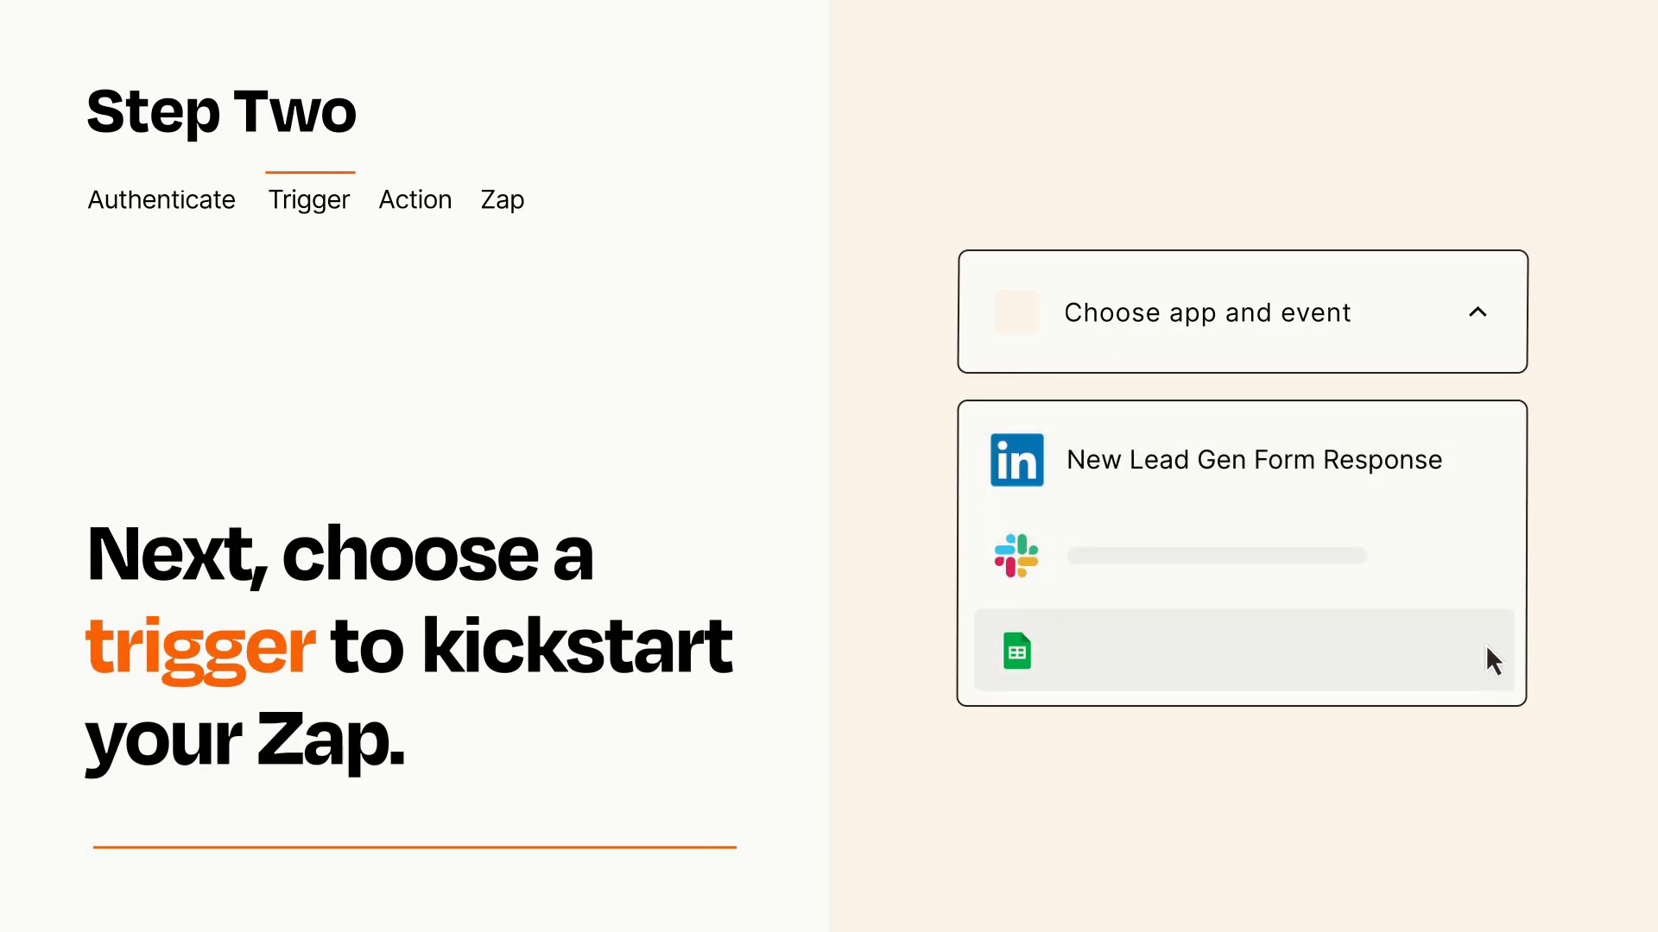
mouse_move(1490, 473)
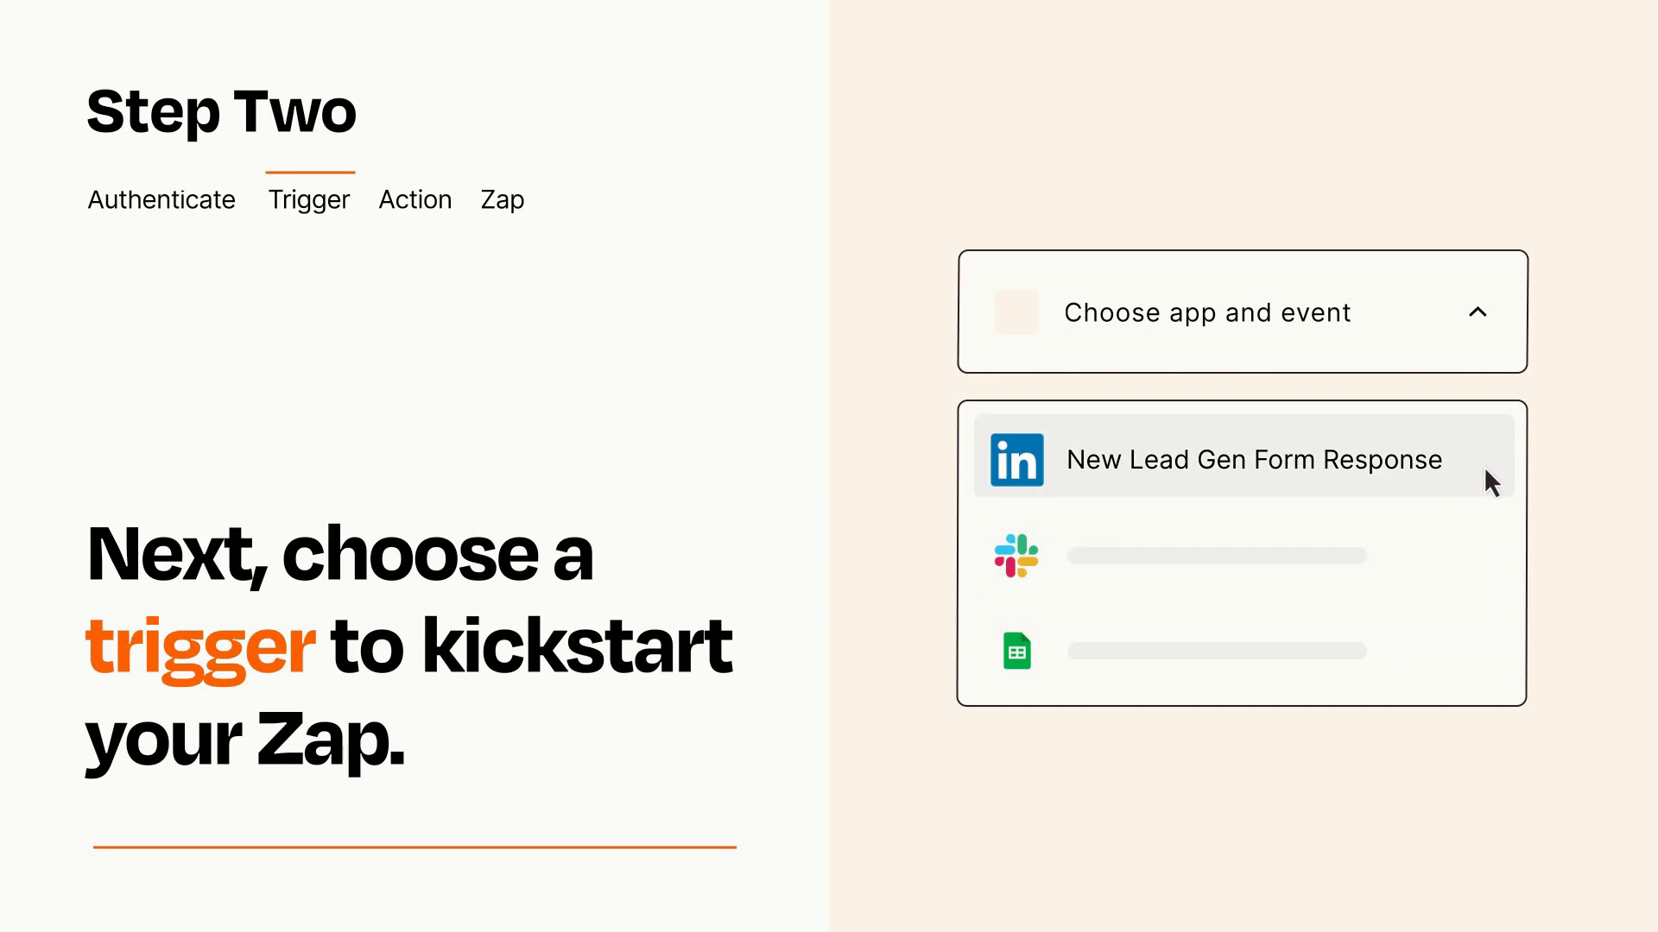
left_click(1246, 459)
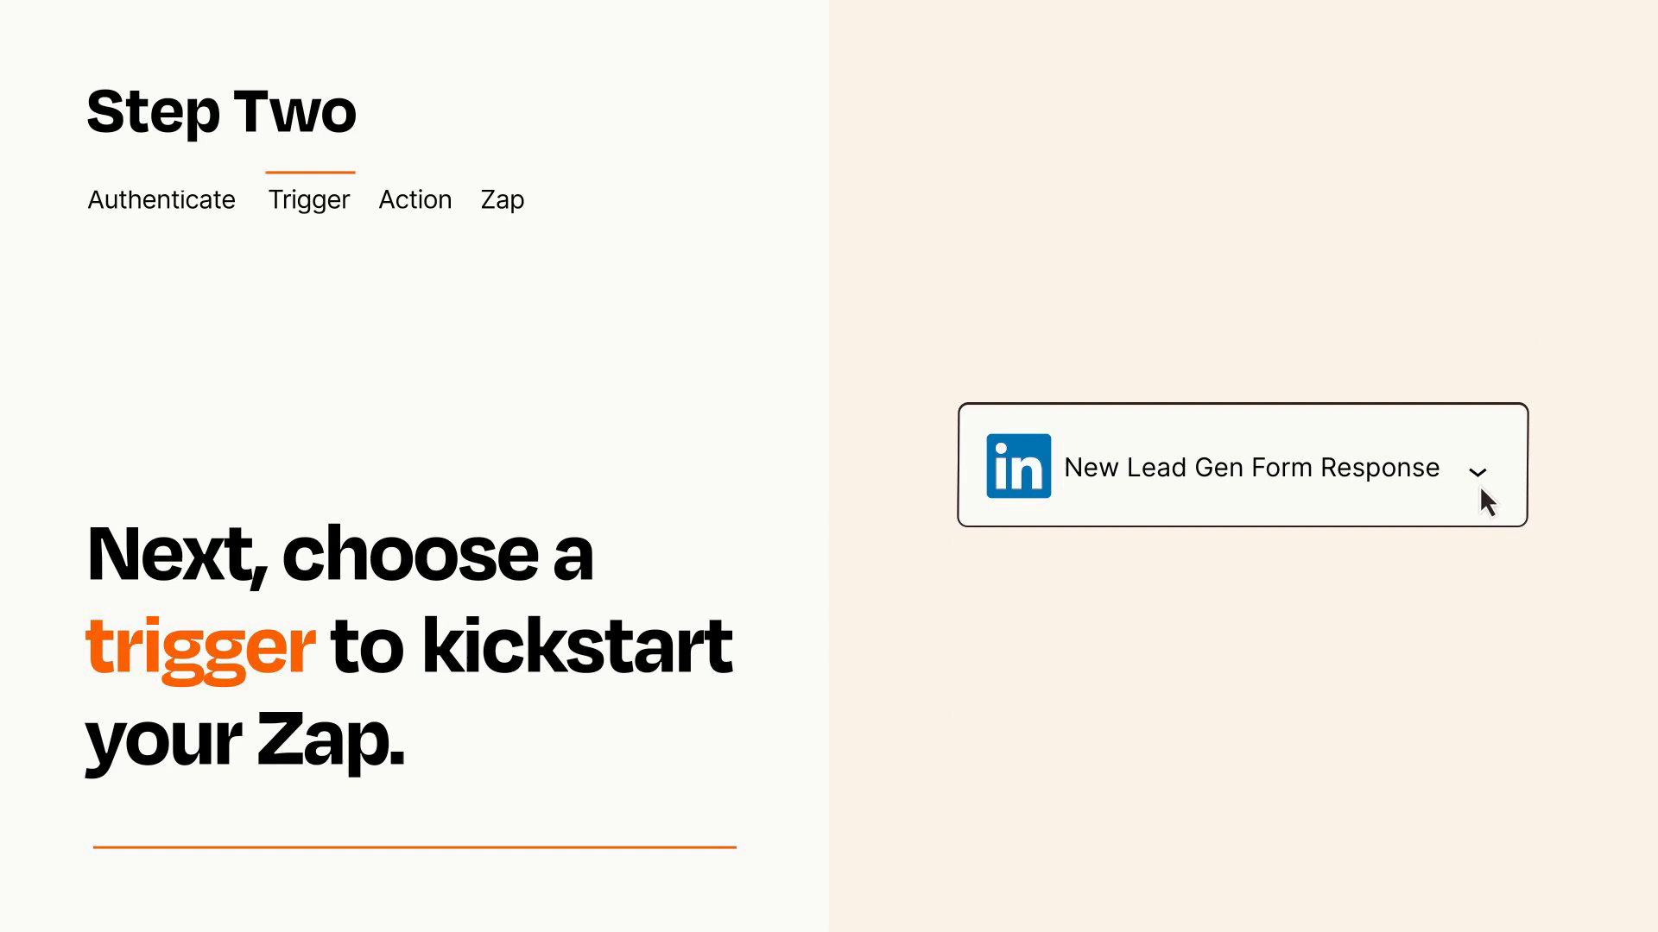
mouse_move(1499, 499)
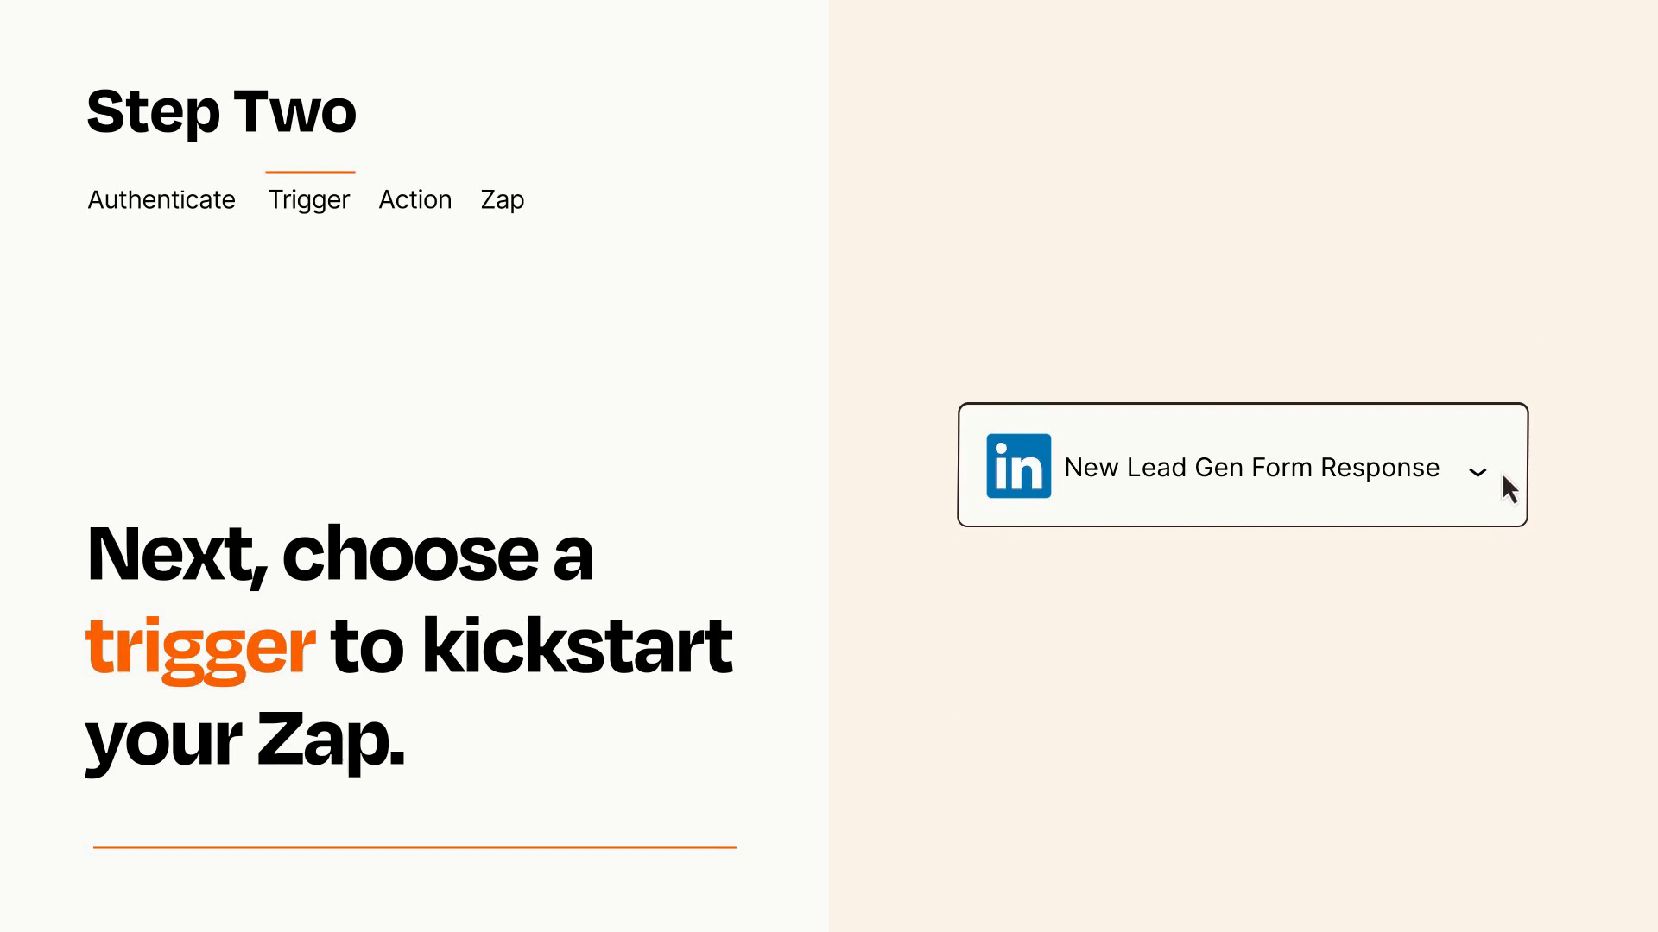
mouse_move(1504, 474)
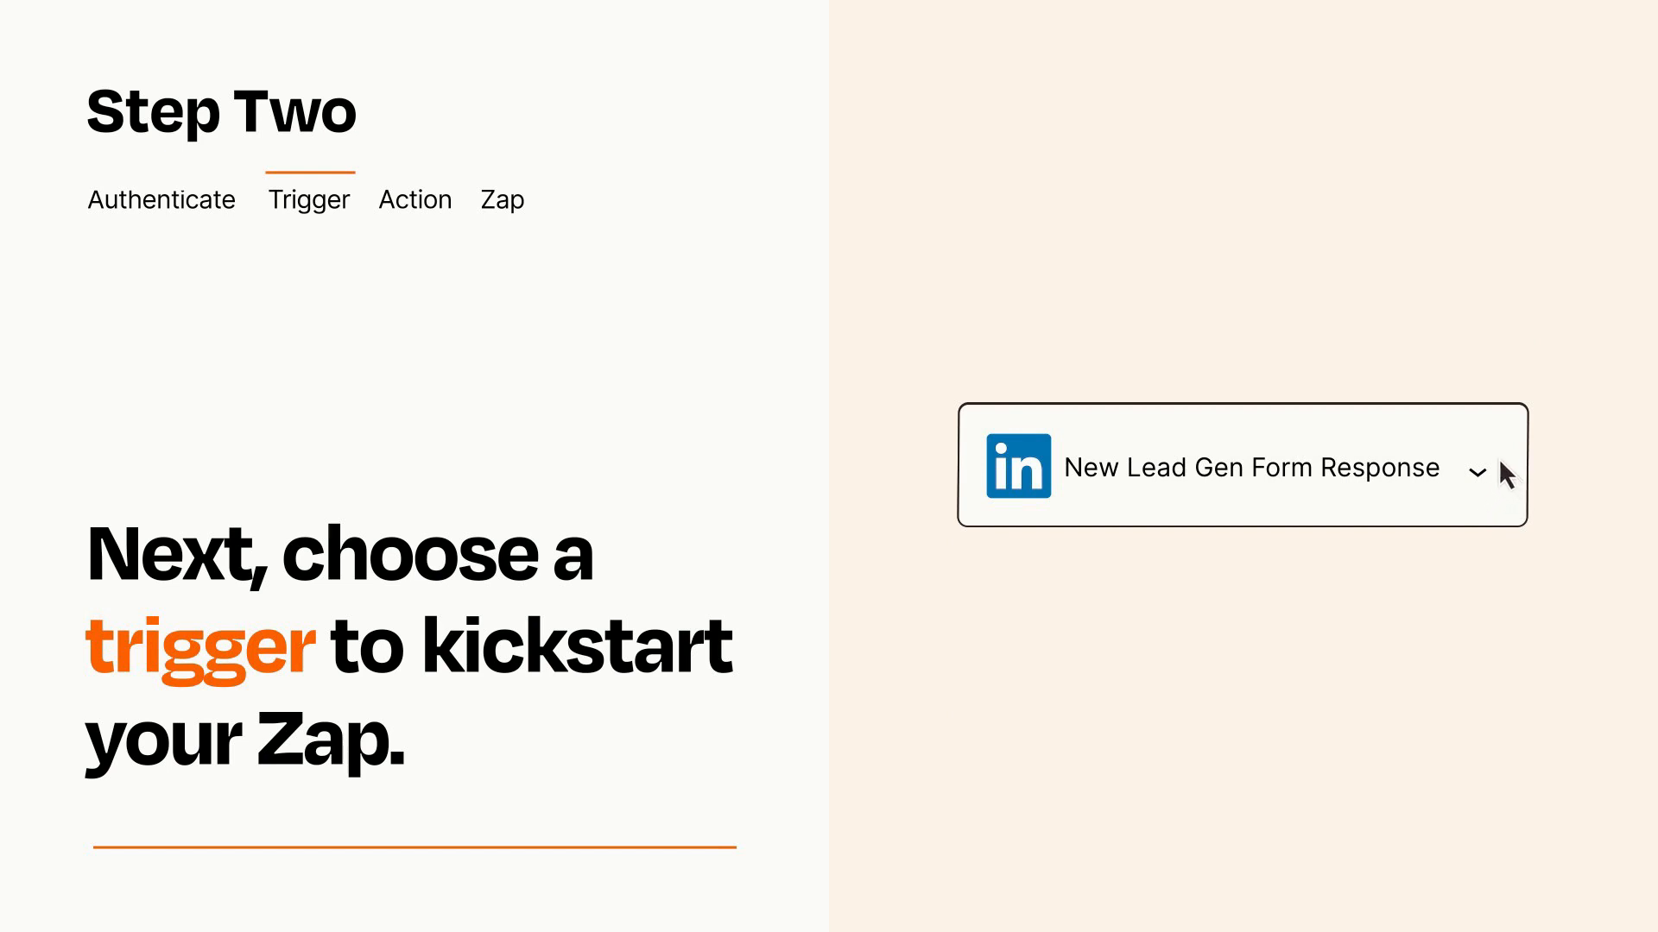
left_click(415, 201)
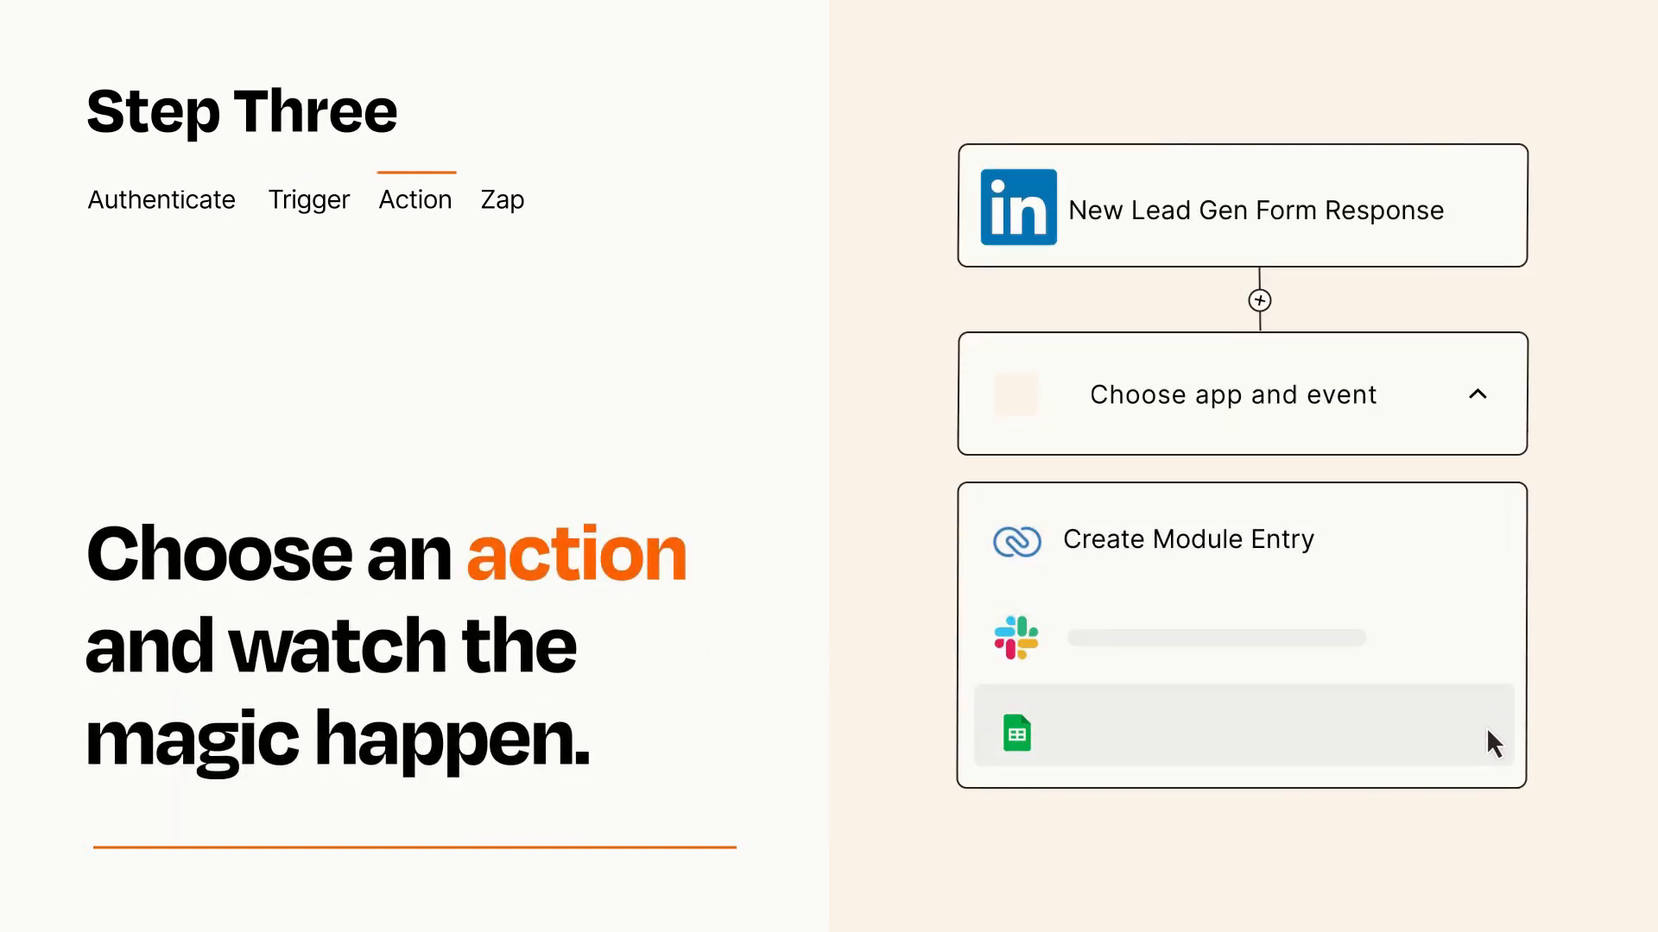
mouse_move(1490, 561)
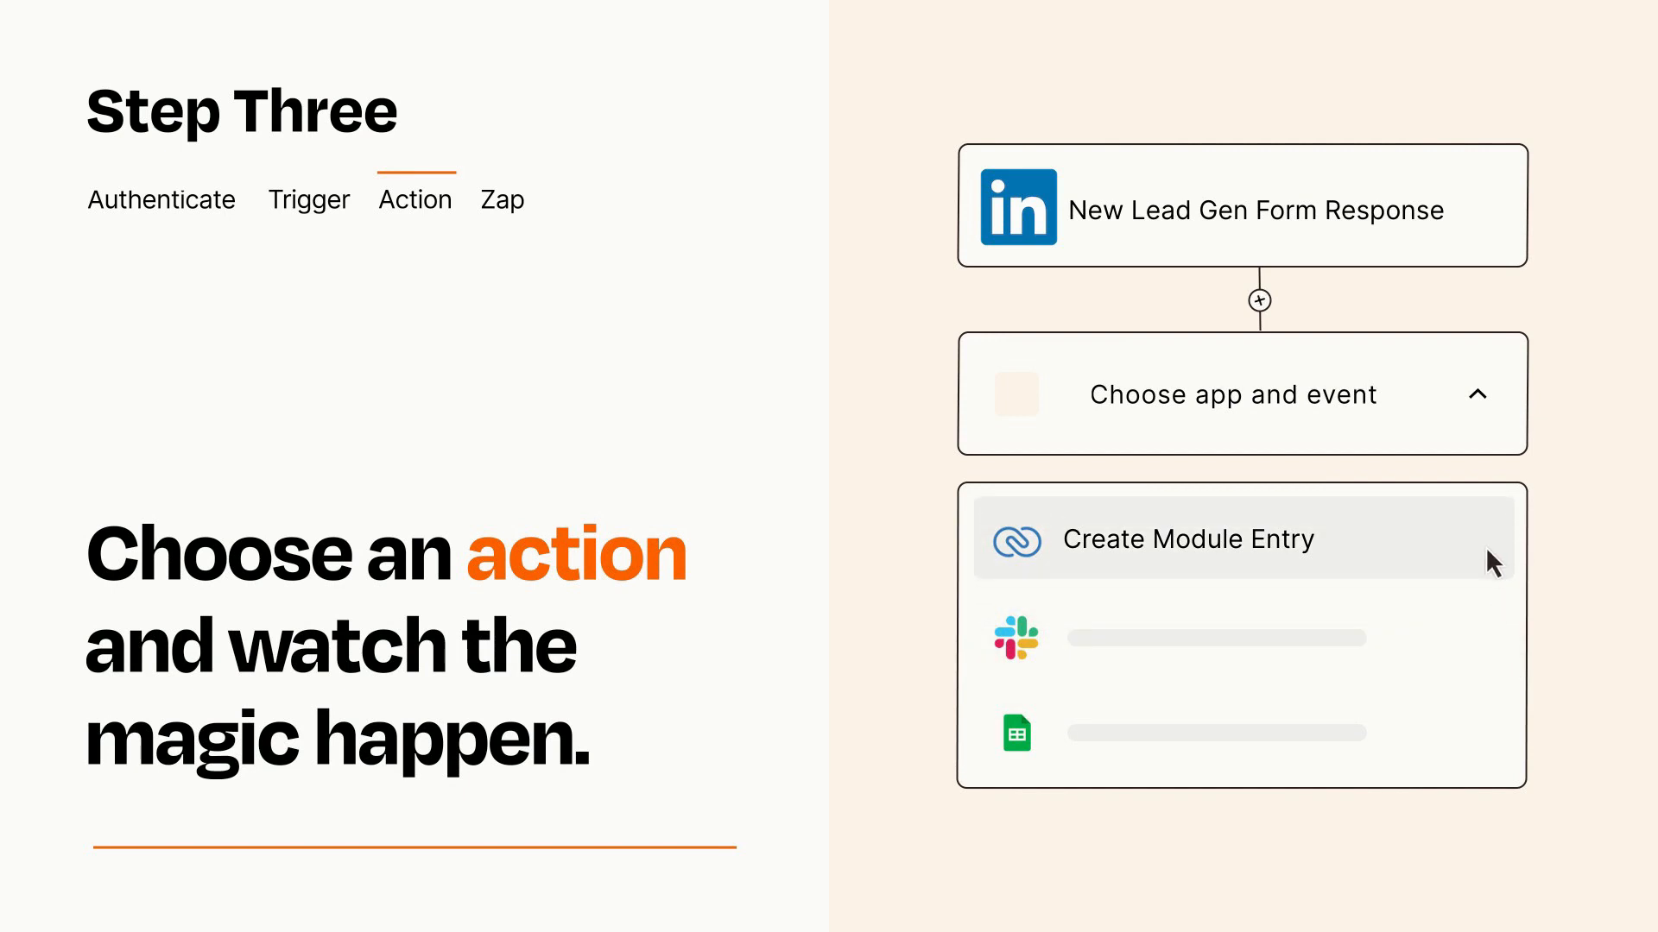
Choose Zoho's Create Module Entry as the action for the Zap
left_click(1188, 539)
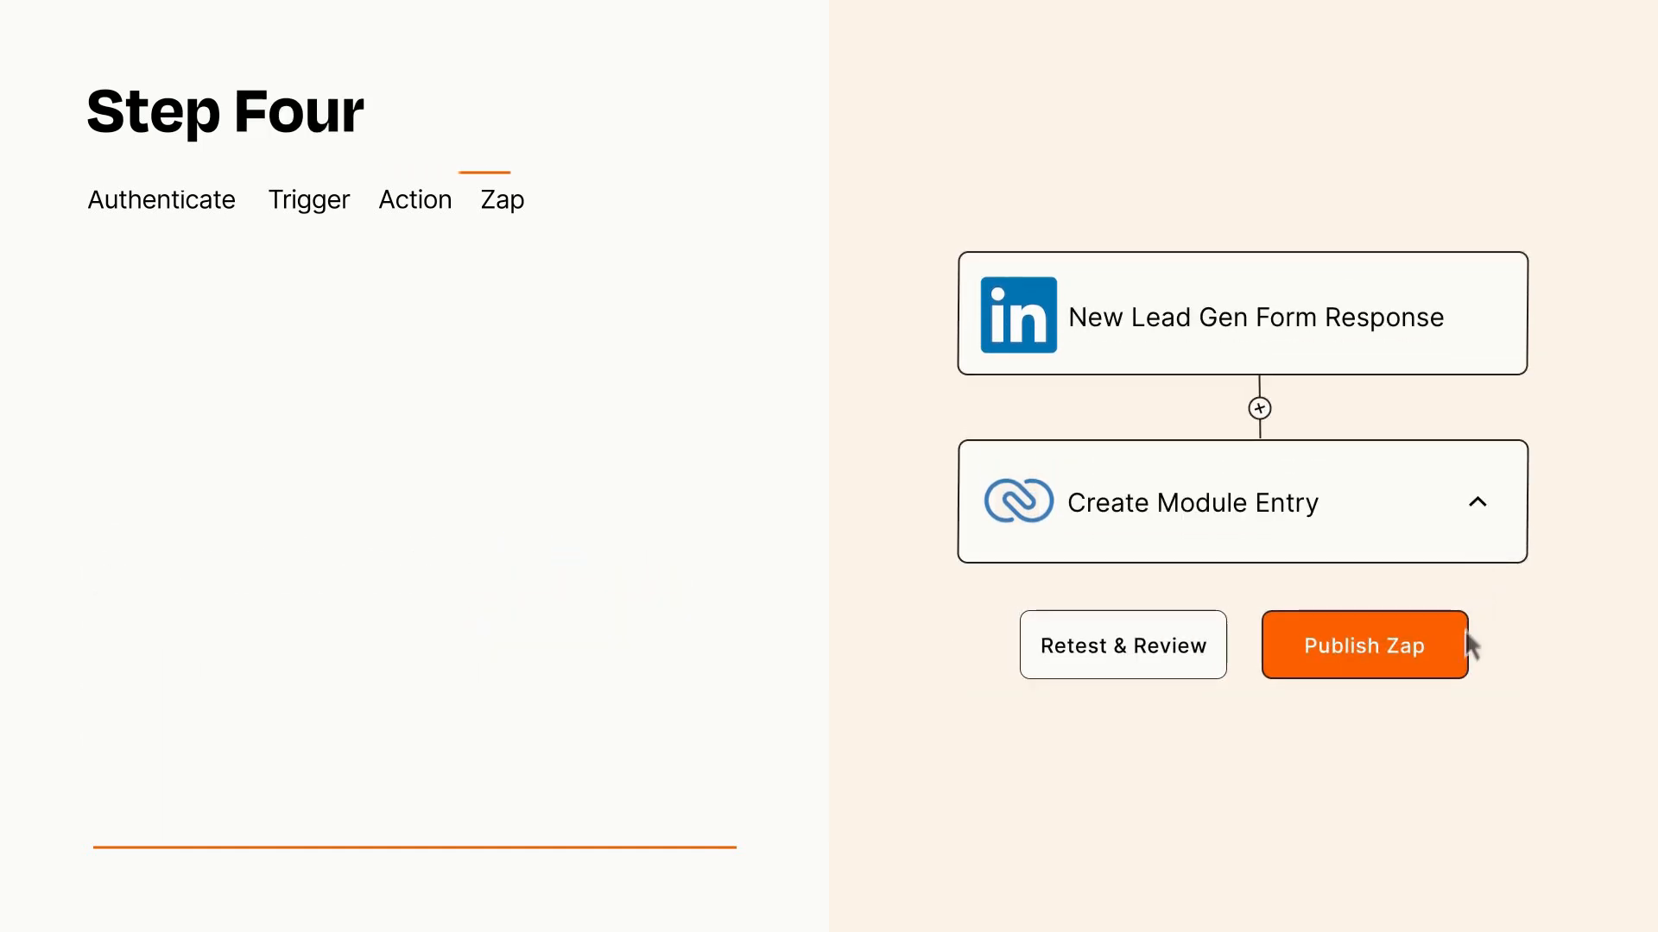
Publish the Zap so LinkedIn lead responses create Zoho module entries
left_click(1364, 644)
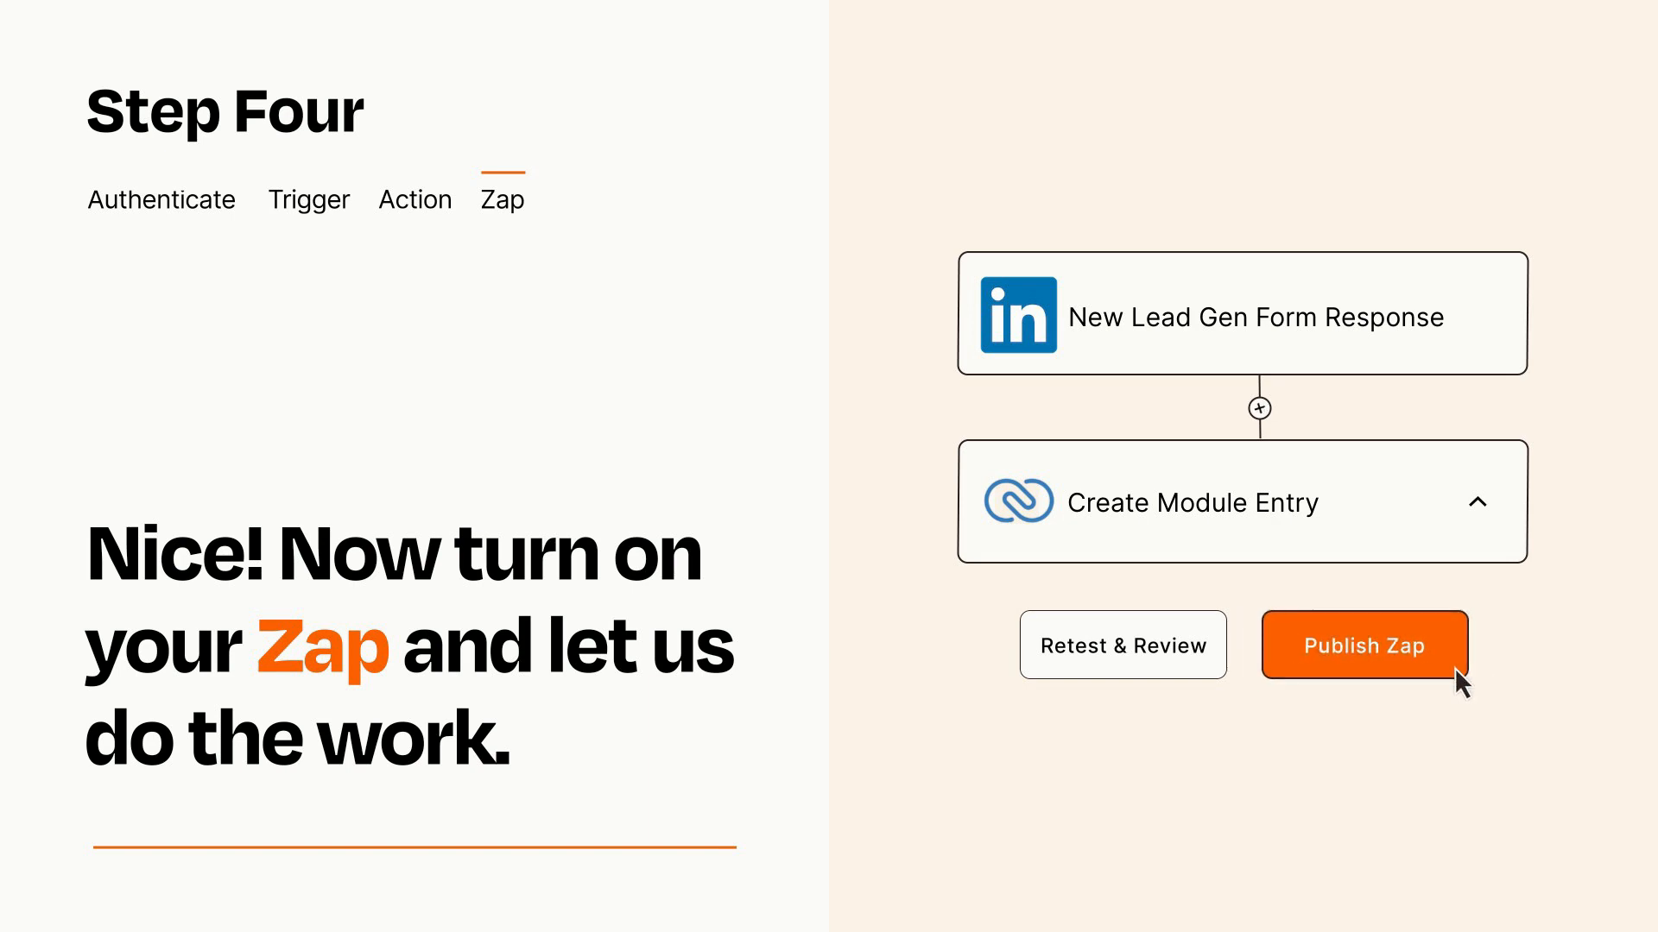
left_click(1362, 644)
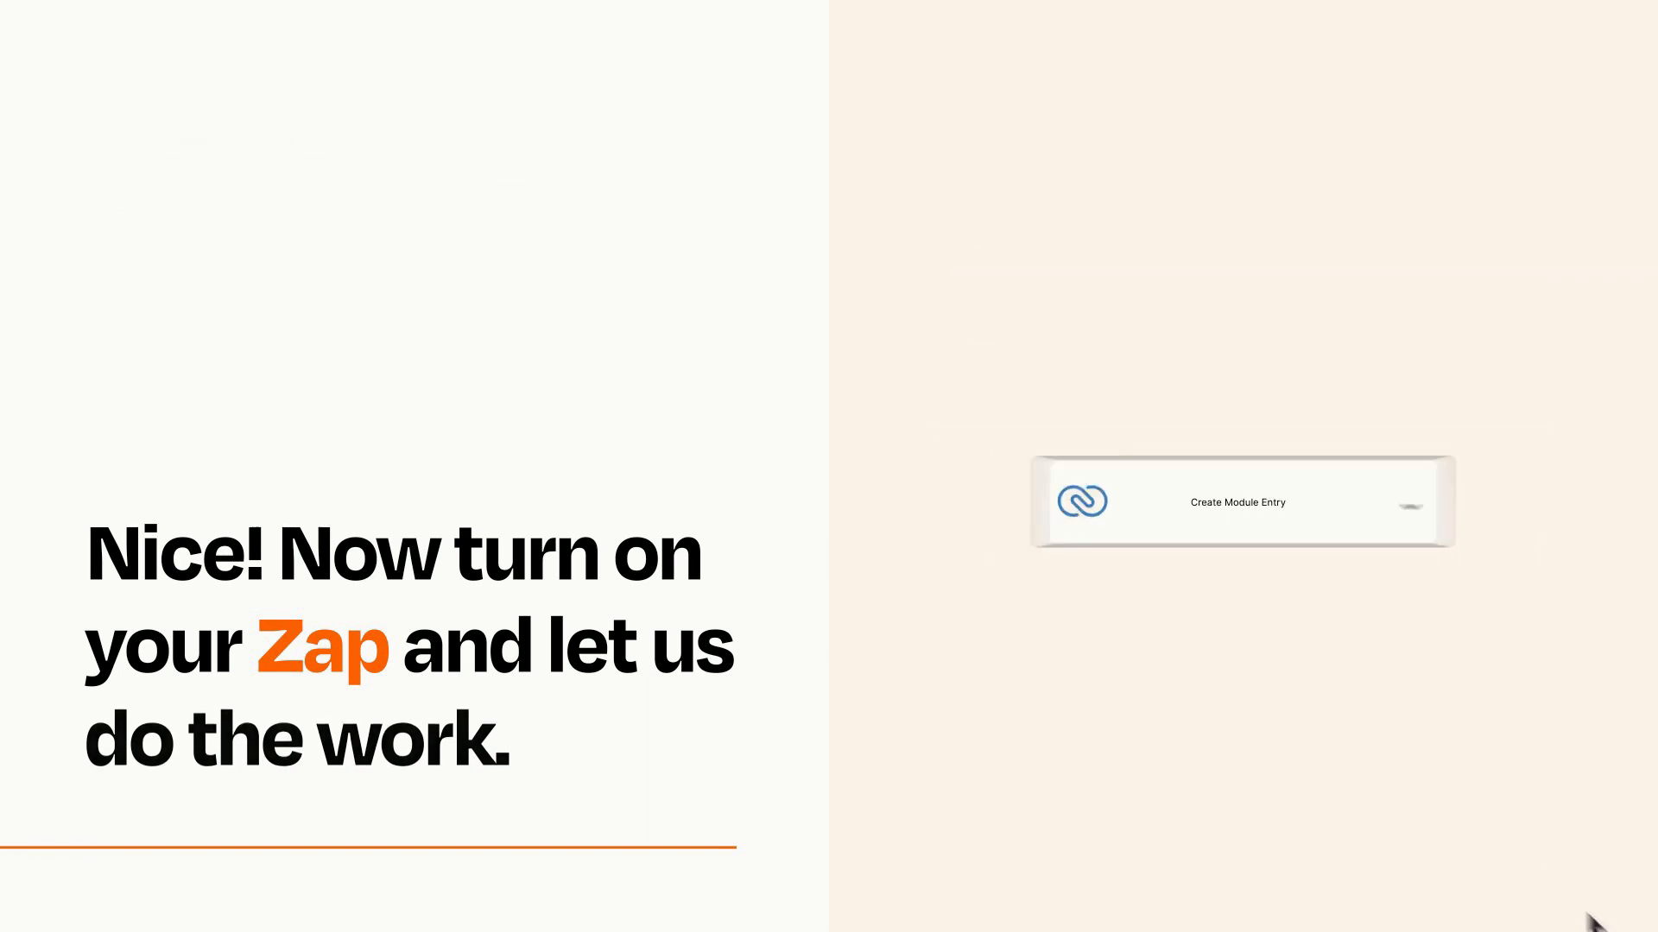